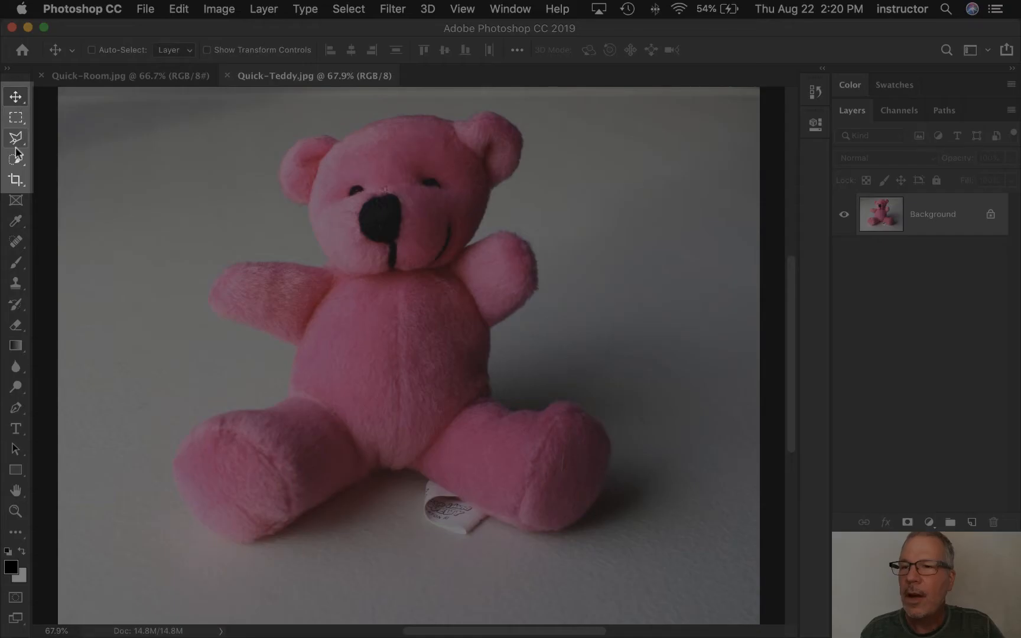
mouse_move(15, 158)
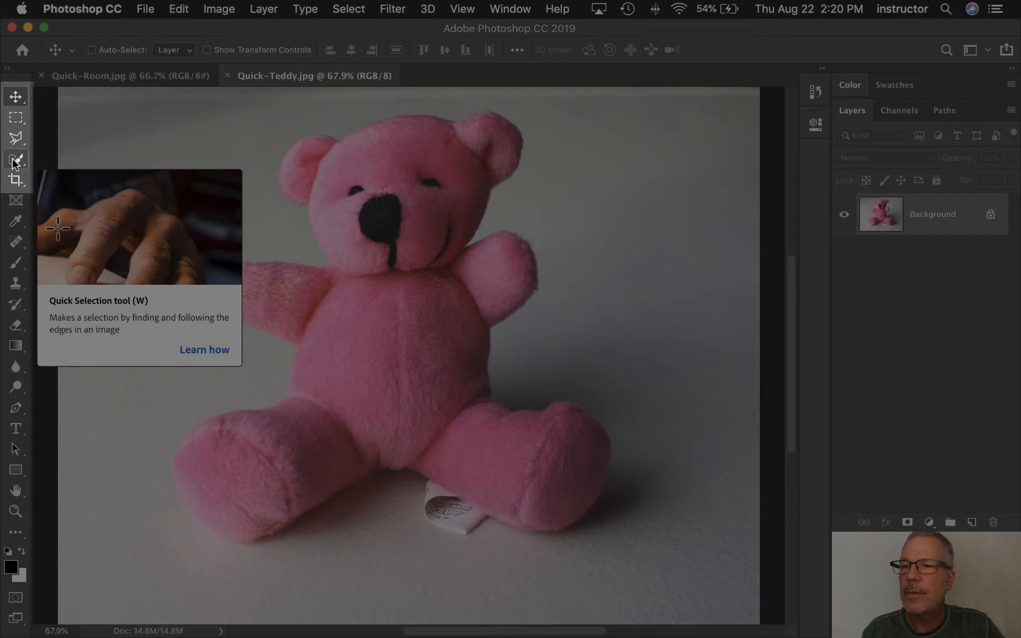
- Make the Quick Selection tool active from the toolbar flyout
left_click(15, 159)
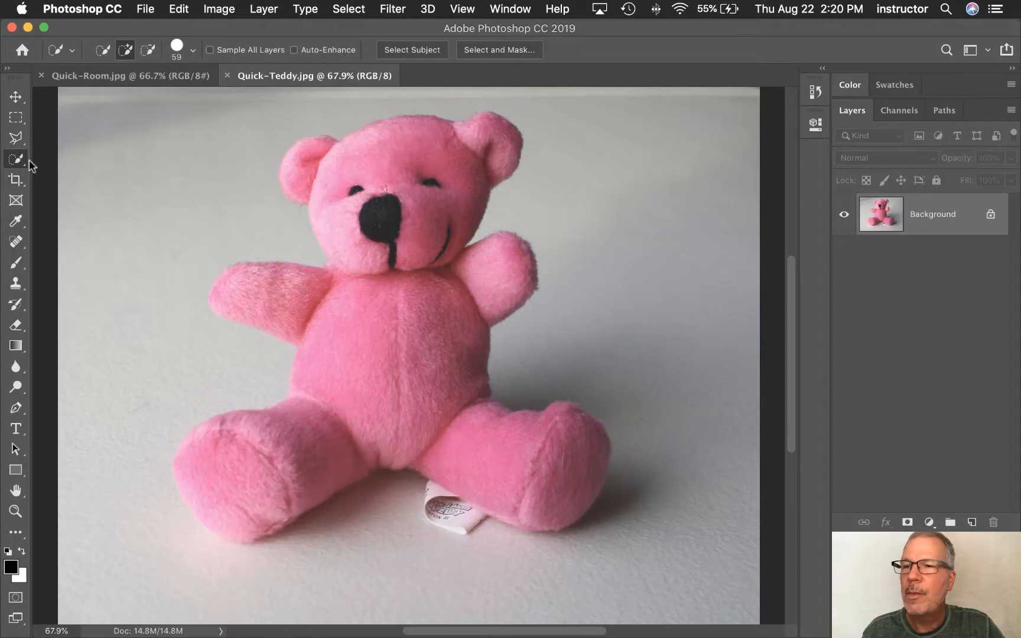
mouse_move(16, 159)
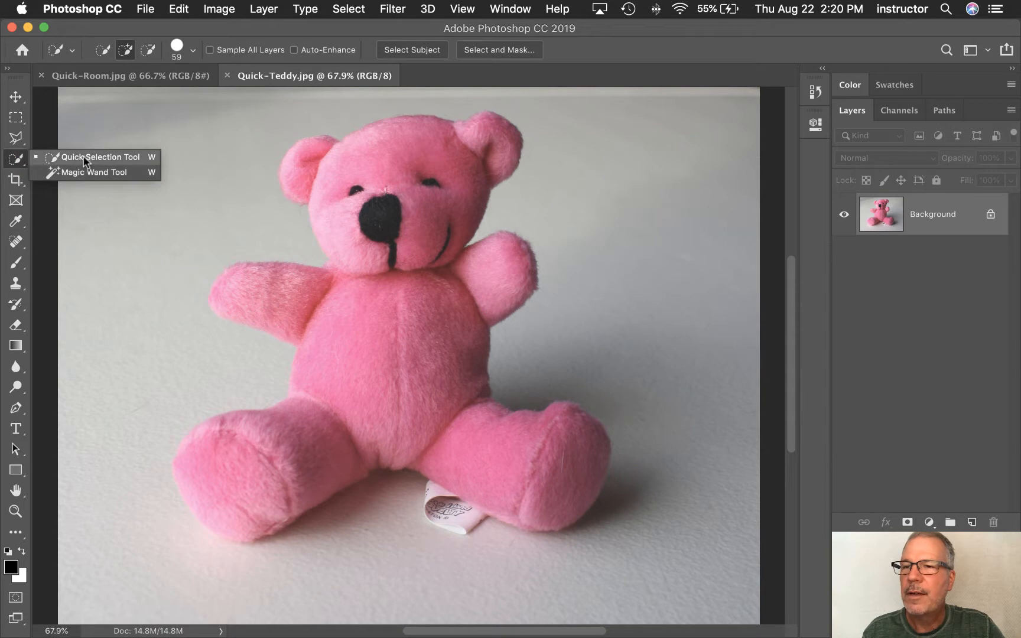
left_click(99, 157)
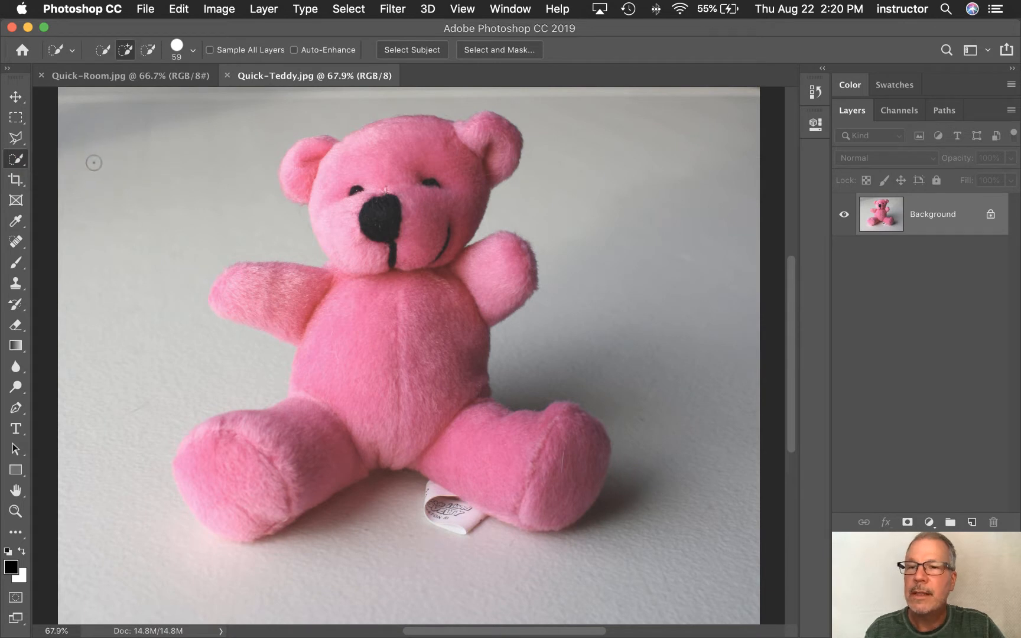
mouse_move(230, 204)
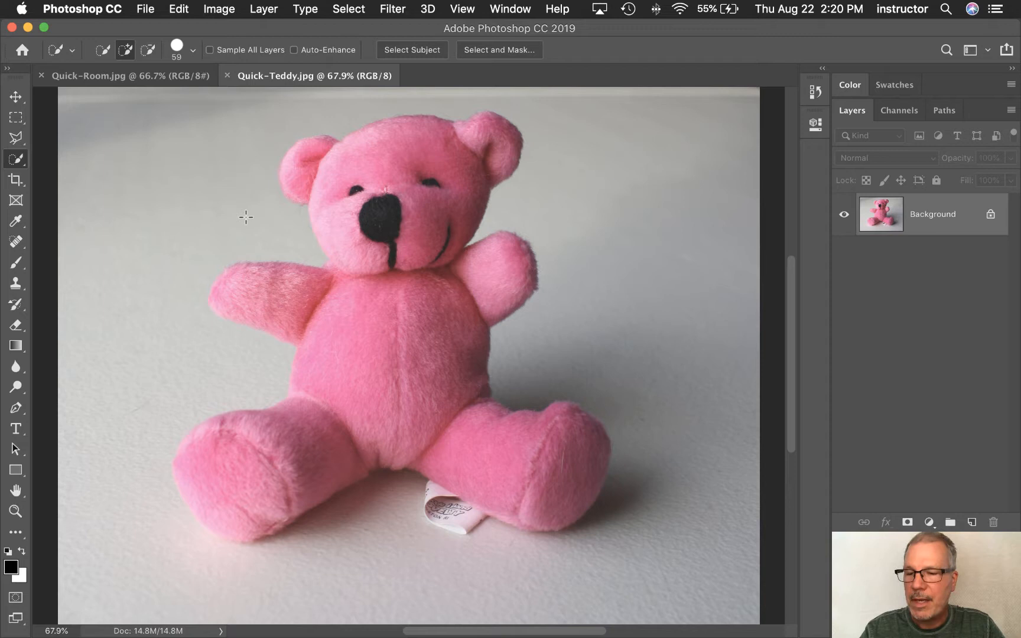
mouse_move(247, 217)
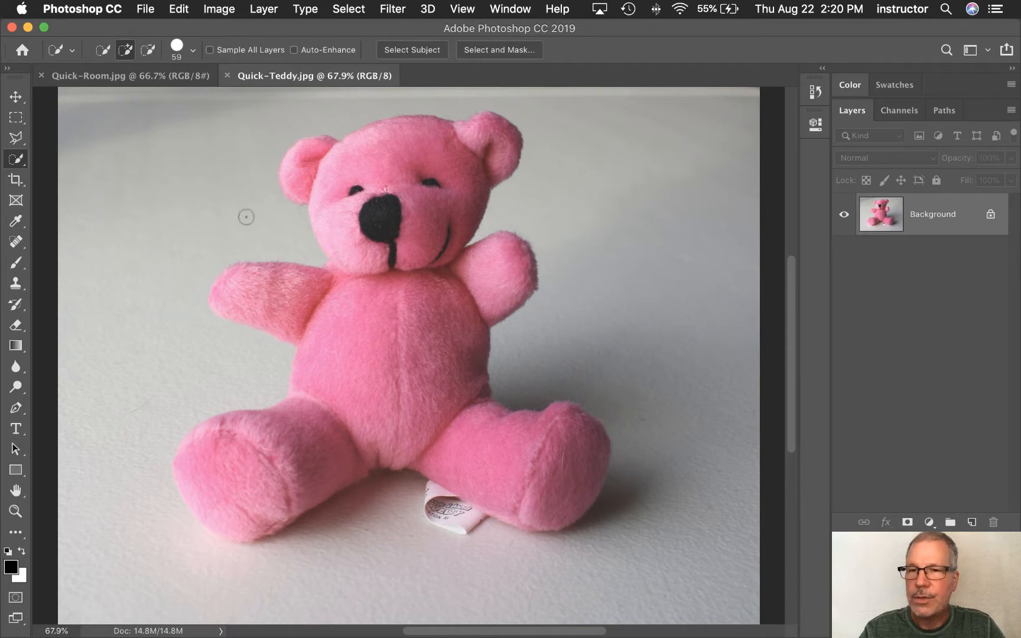
mouse_move(122, 145)
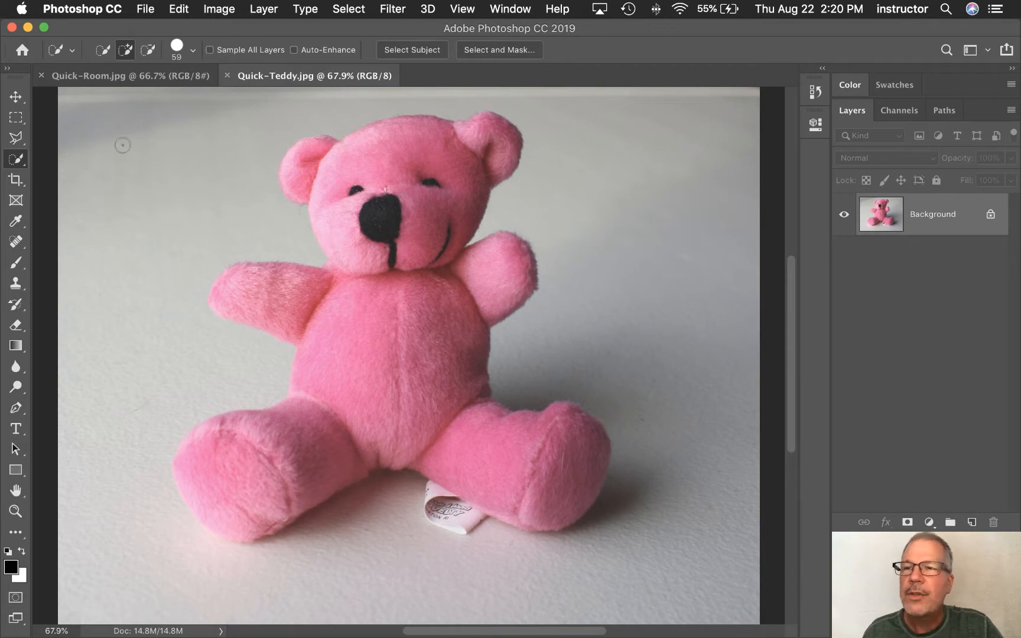
mouse_move(306, 75)
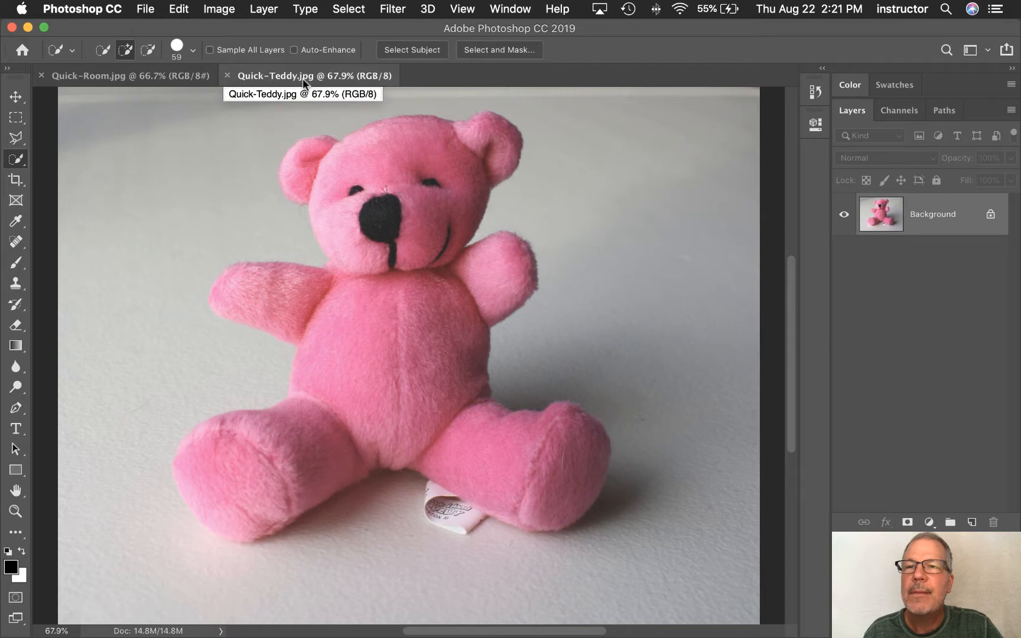
mouse_move(117, 76)
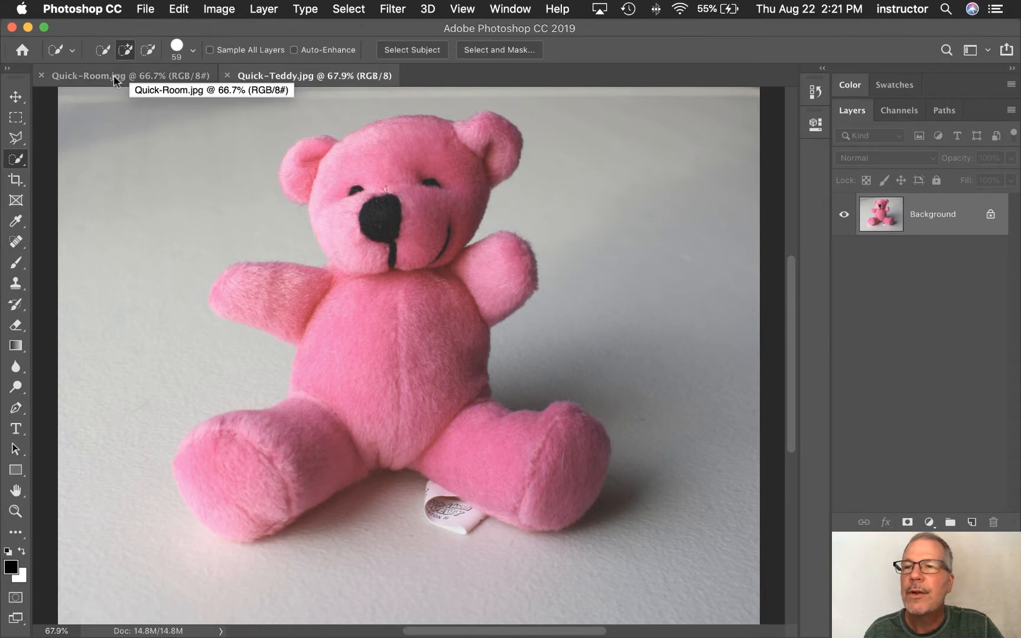
mouse_move(254, 84)
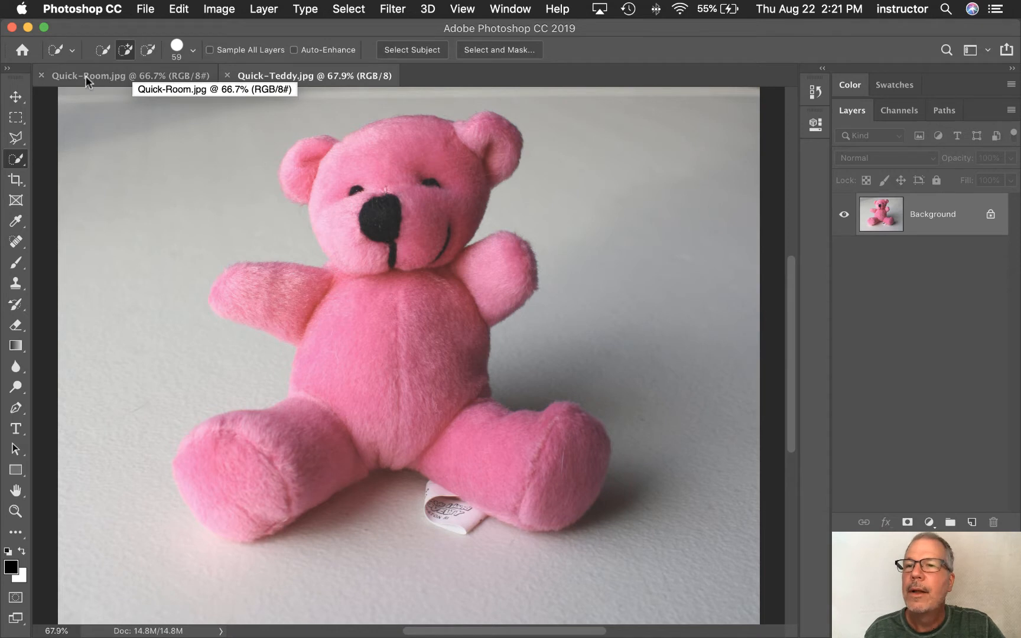
left_click(124, 76)
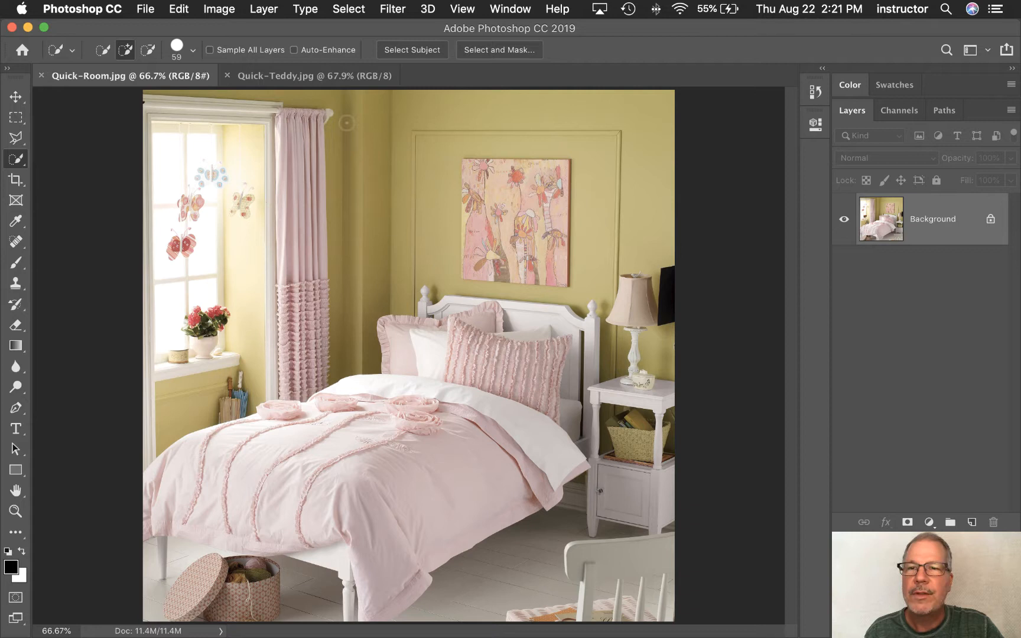
left_click(307, 76)
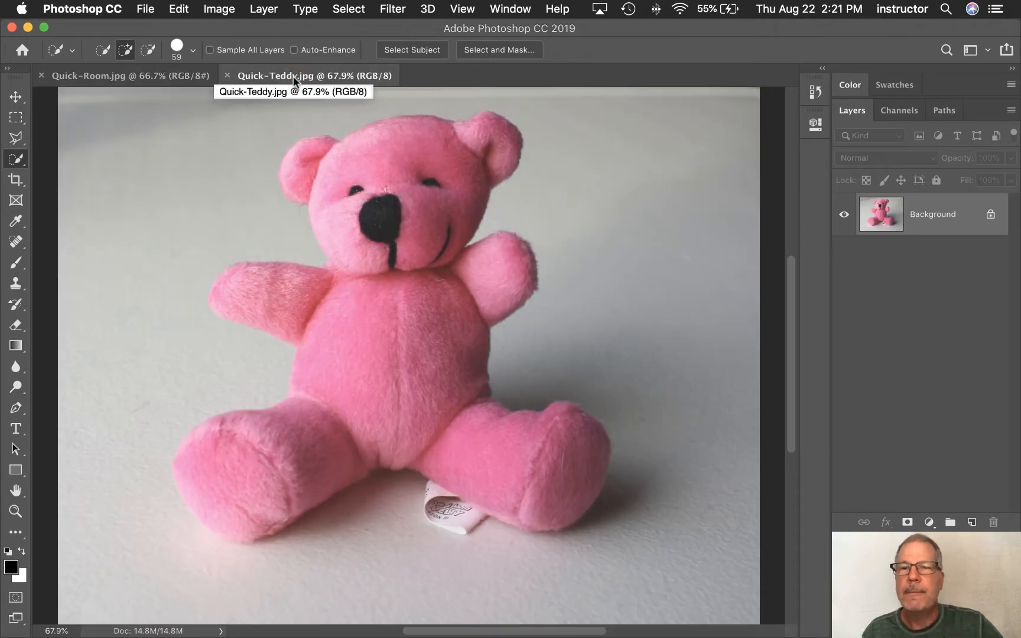
mouse_move(196, 409)
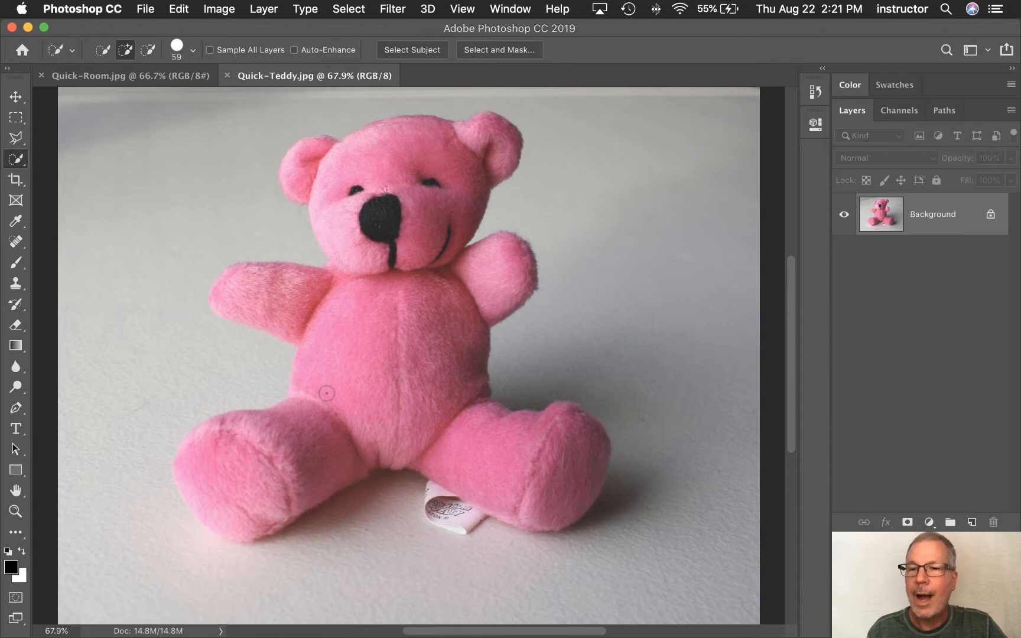
mouse_move(229, 271)
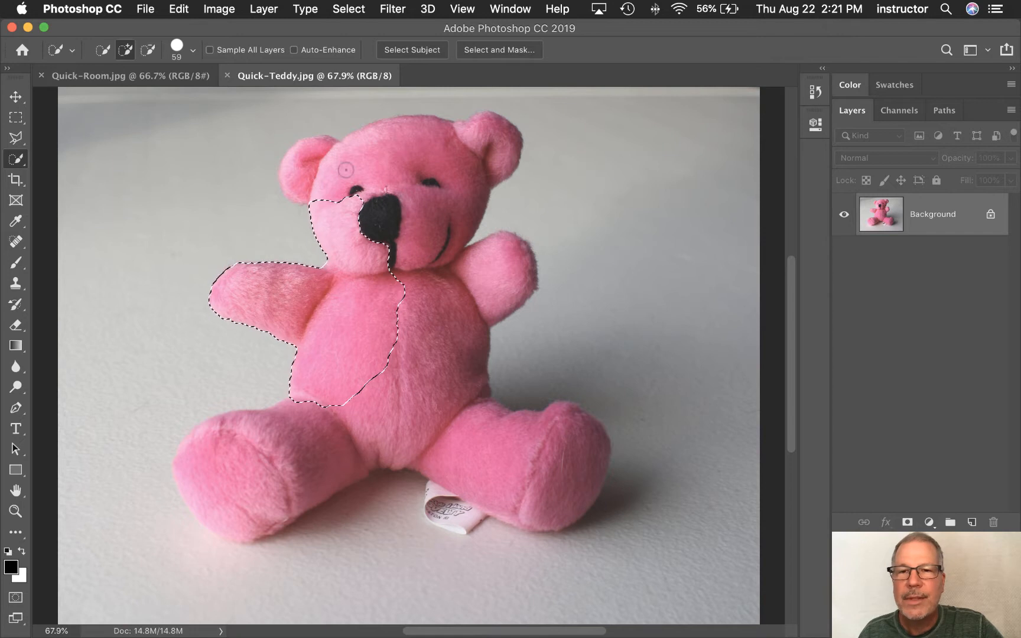
mouse_move(269, 214)
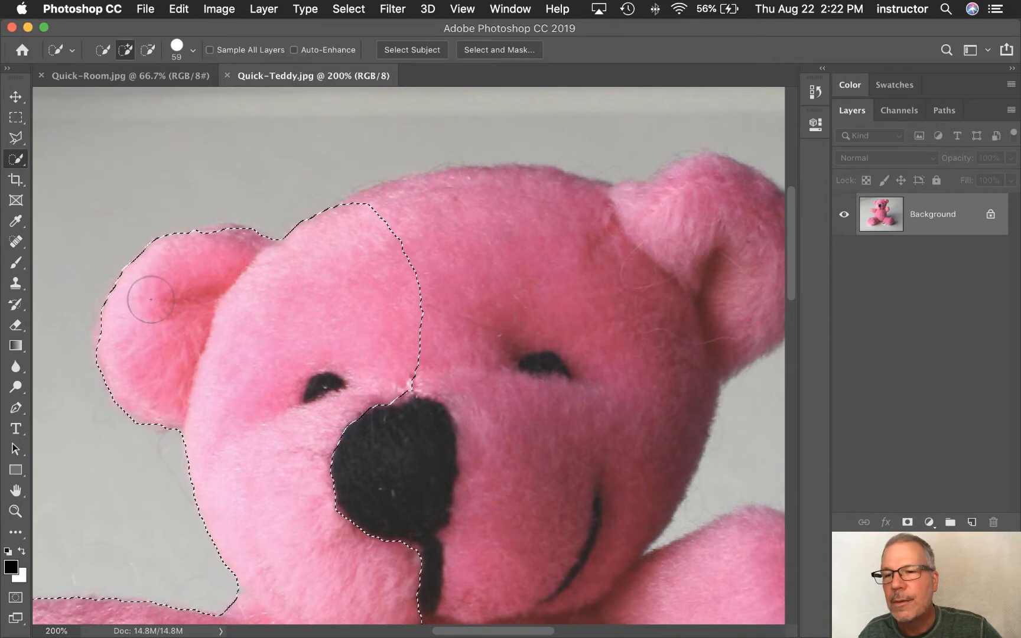
mouse_move(368, 276)
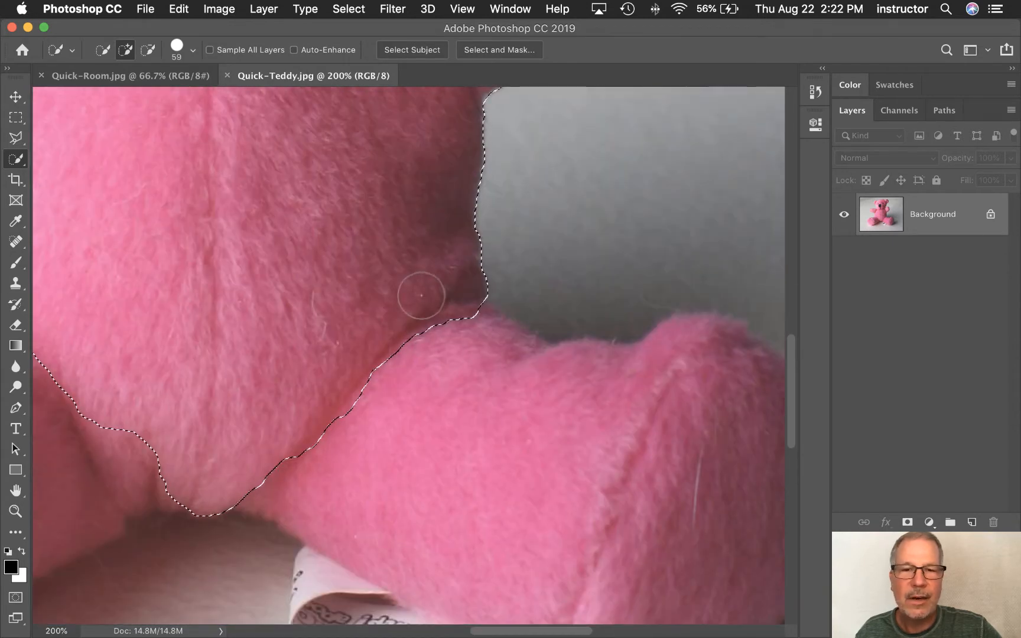
- Undo the stray Quick Selection strokes that spilled into the background
key("cmd+z")
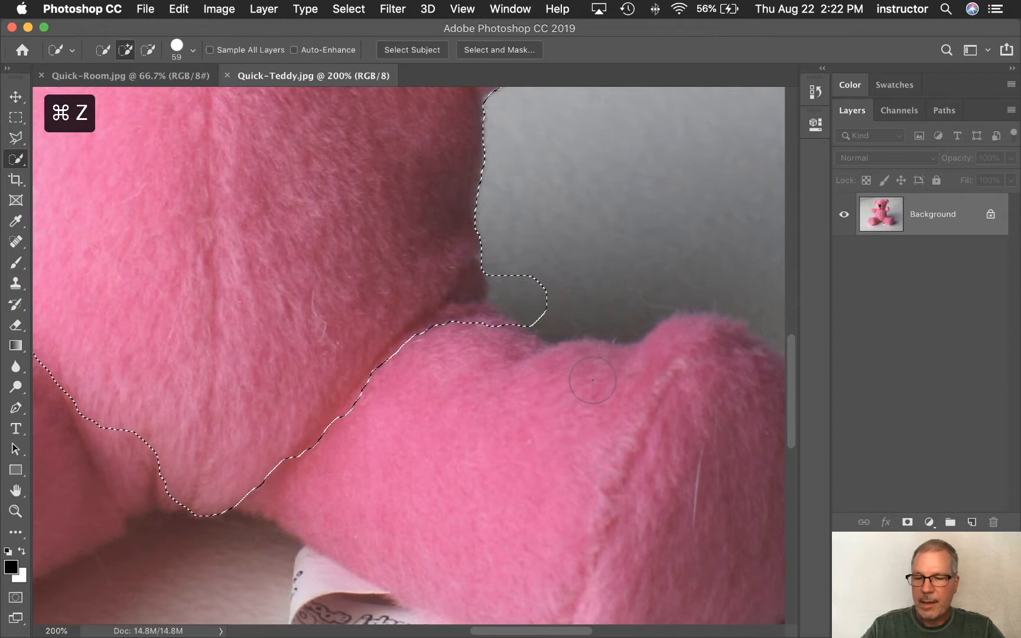
key("cmd+z")
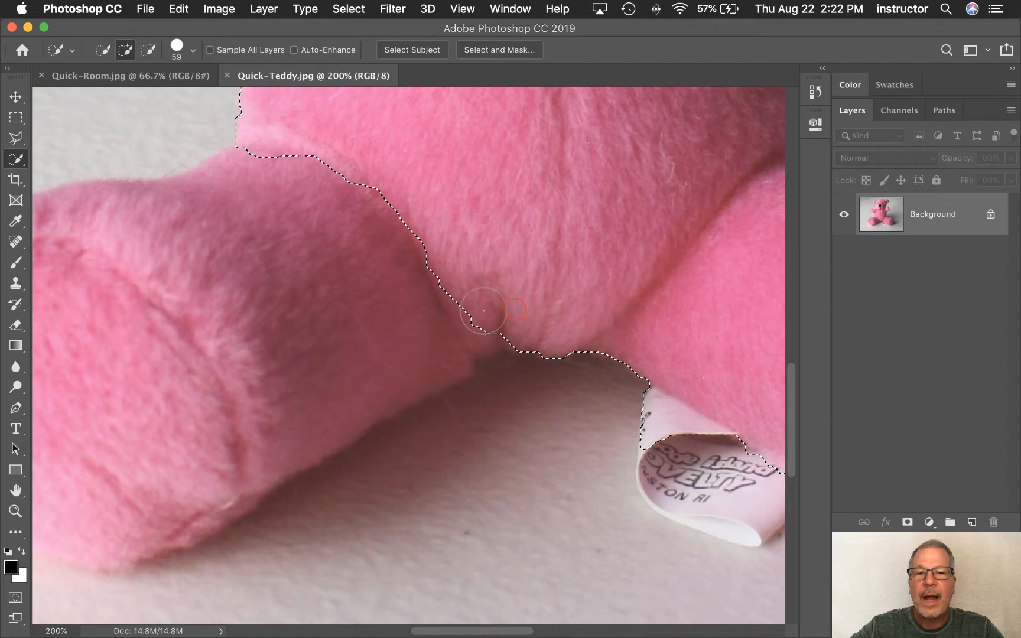
- Pan to the bear's left leg and foot while painting the selection along it
key("space")
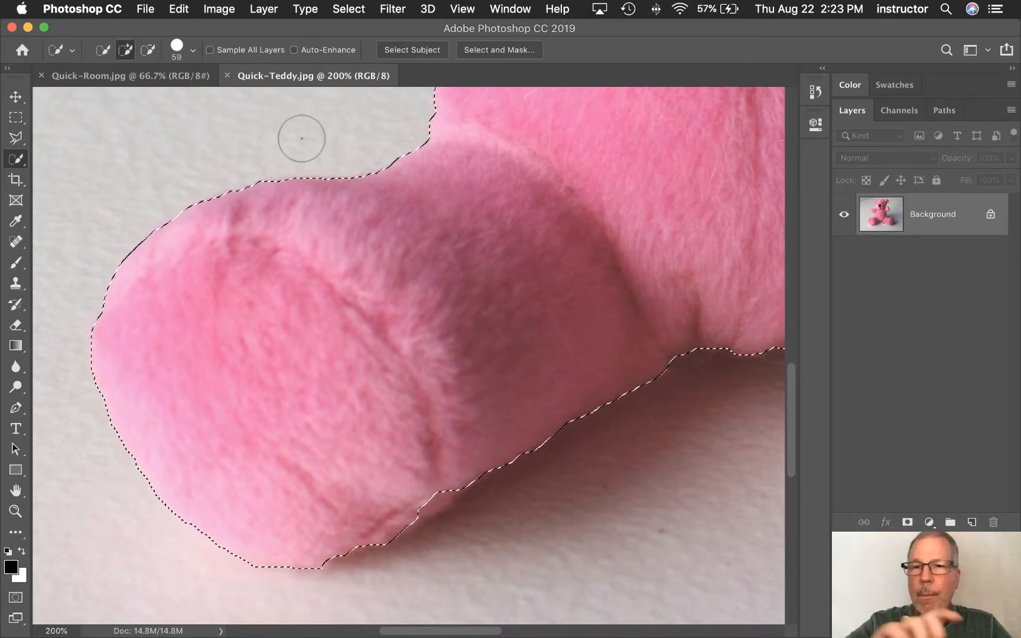
mouse_move(338, 135)
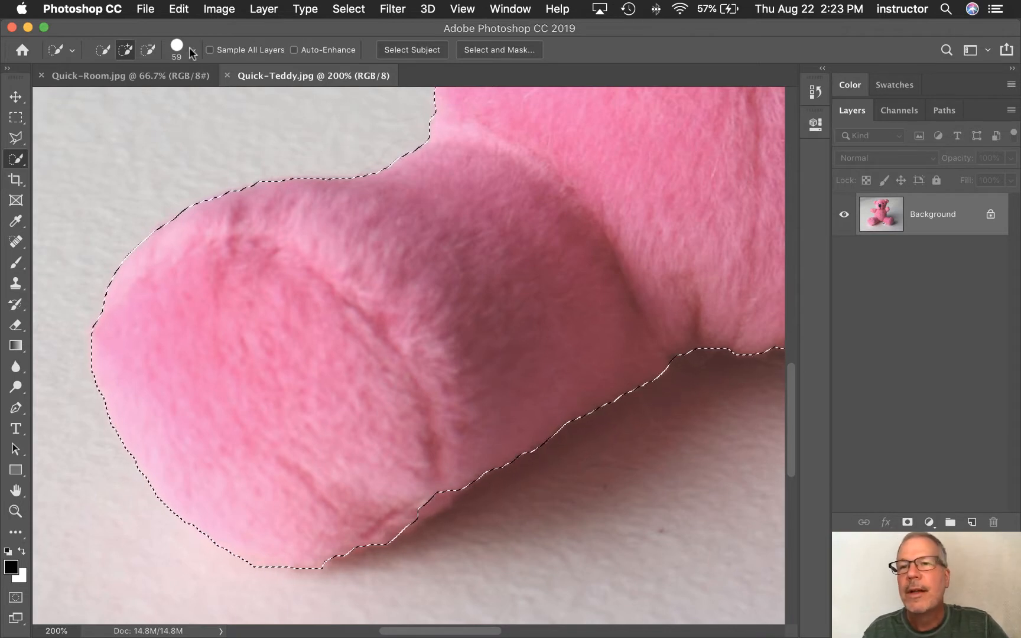
- Adjust the Quick Selection brush size for finer work along the leg and foot edge
left_click(192, 50)
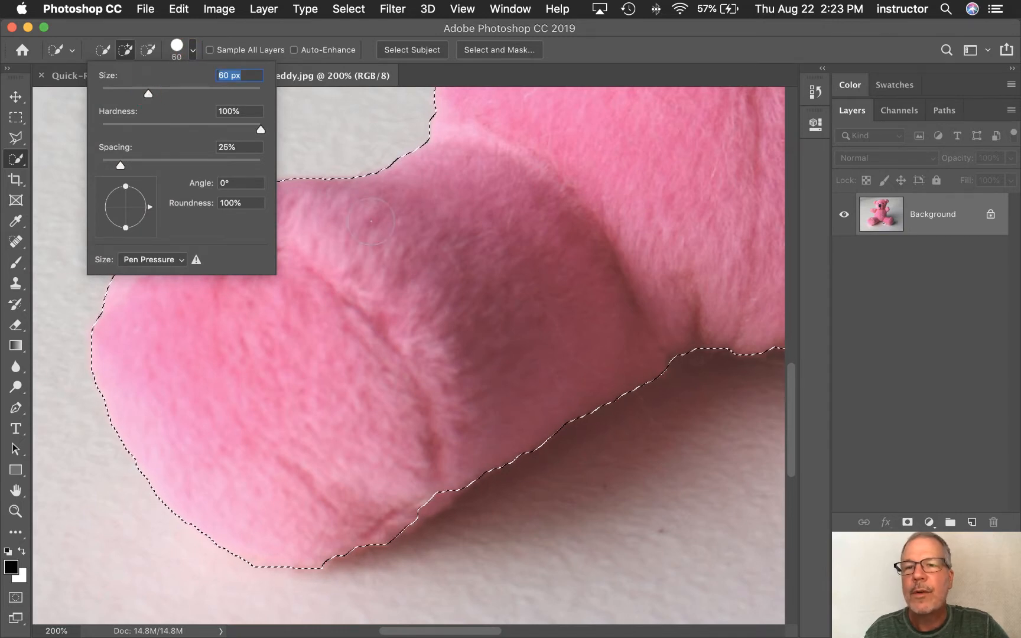
mouse_move(352, 249)
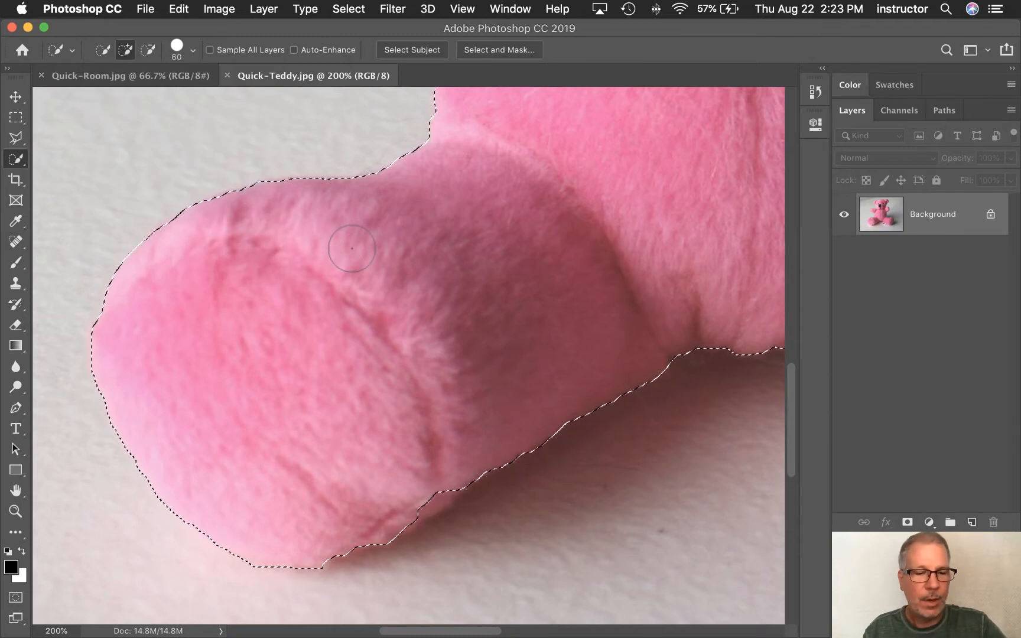
key("]")
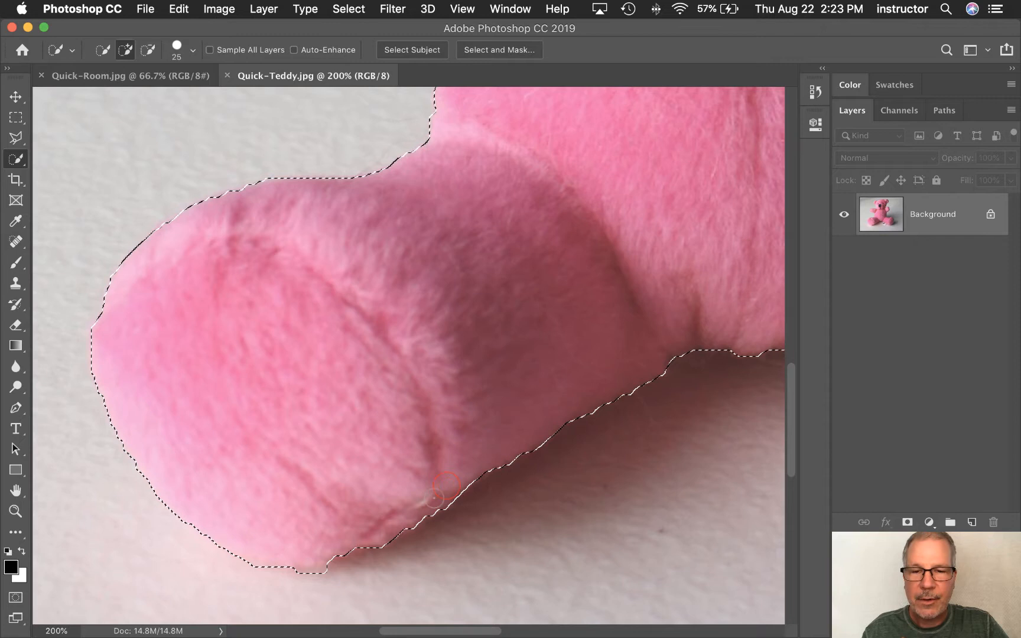
key("space")
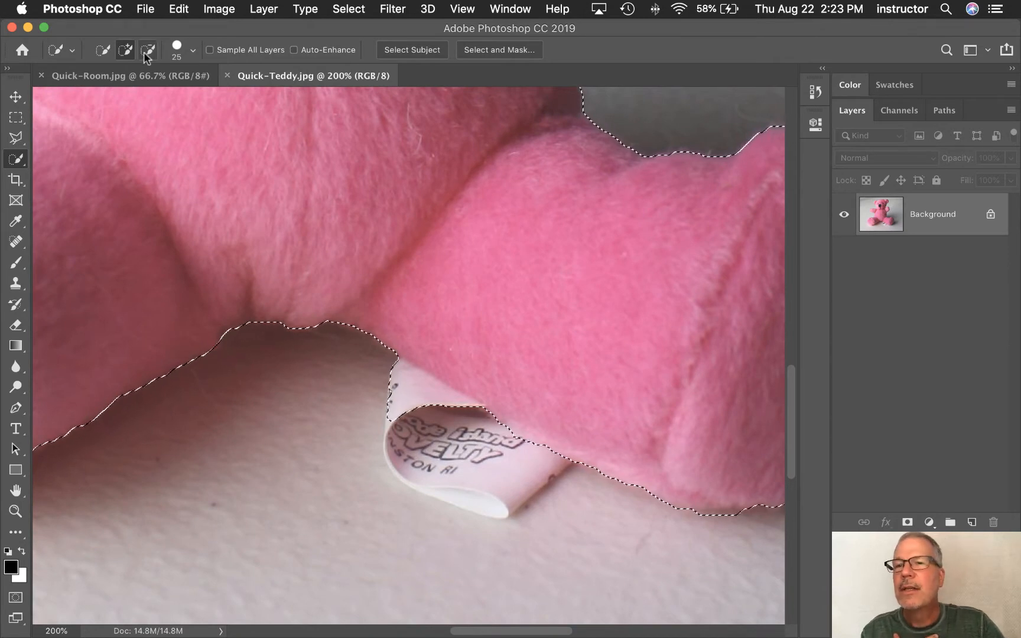
mouse_move(147, 50)
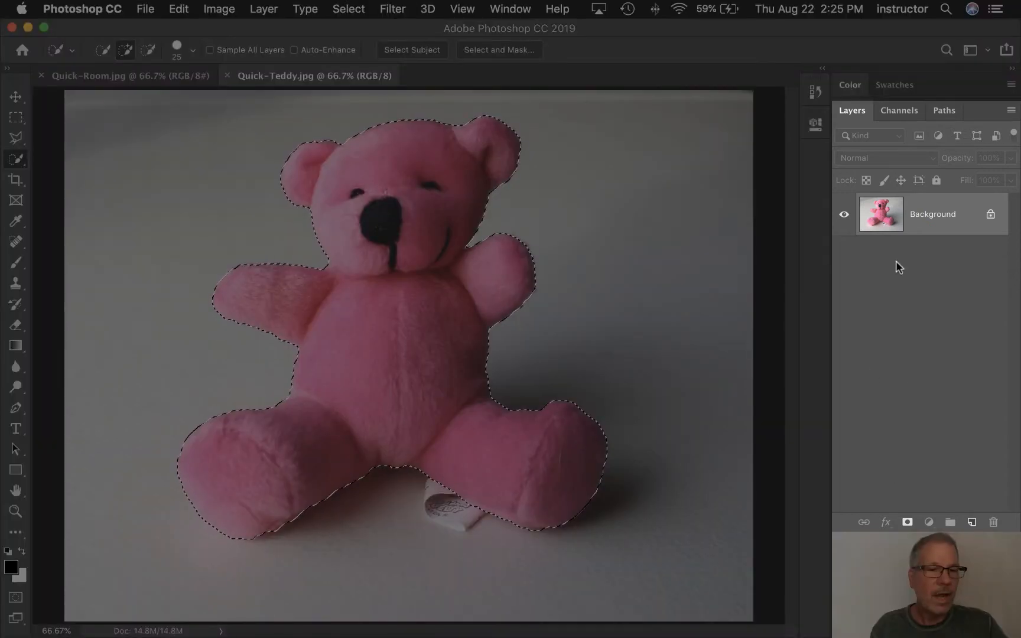
- Add a layer mask from the selection so the backdrop and tag are hidden
left_click(907, 522)
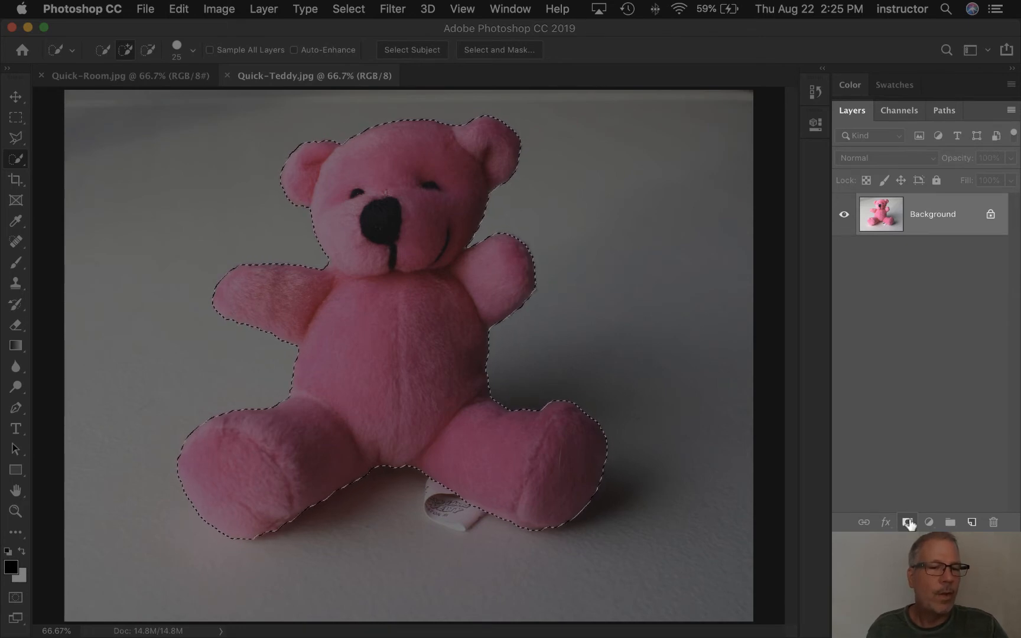
left_click(907, 522)
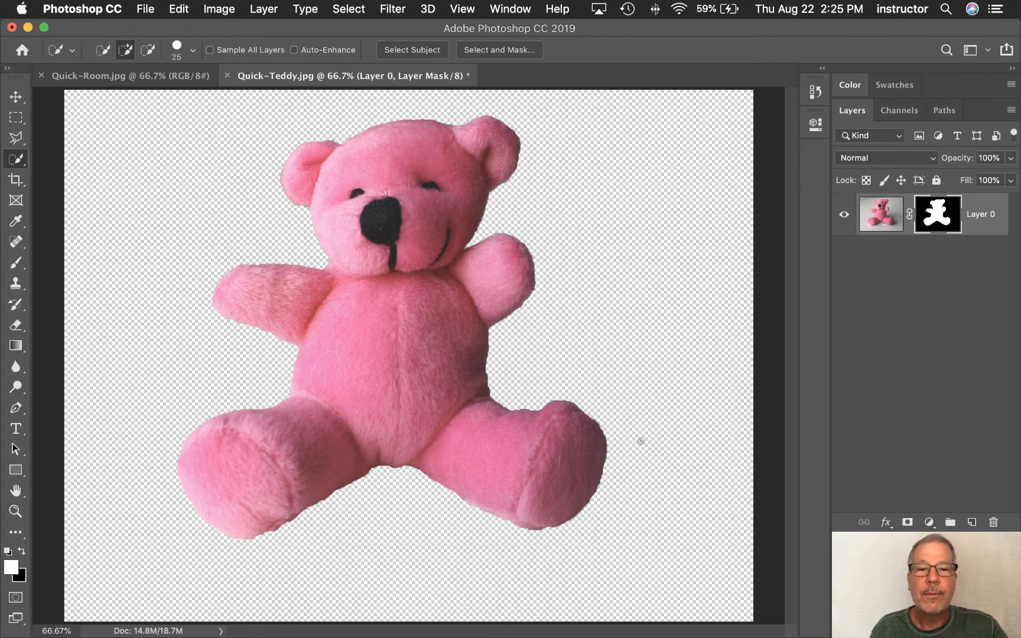
mouse_move(791, 231)
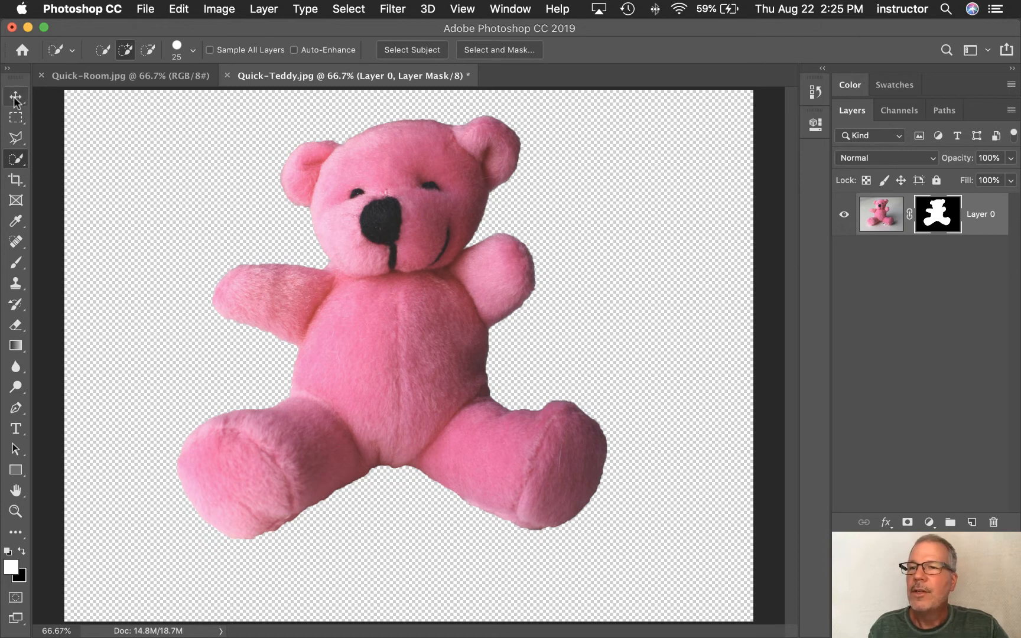
- Make the Move tool active to drag the masked bear into the bedroom photo
left_click(16, 96)
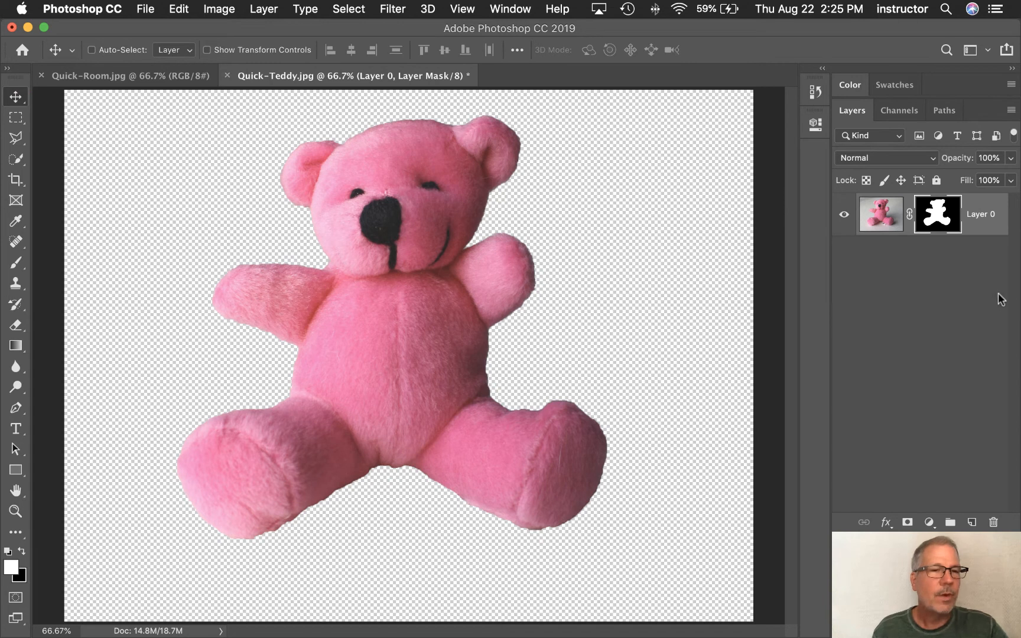
mouse_move(993, 234)
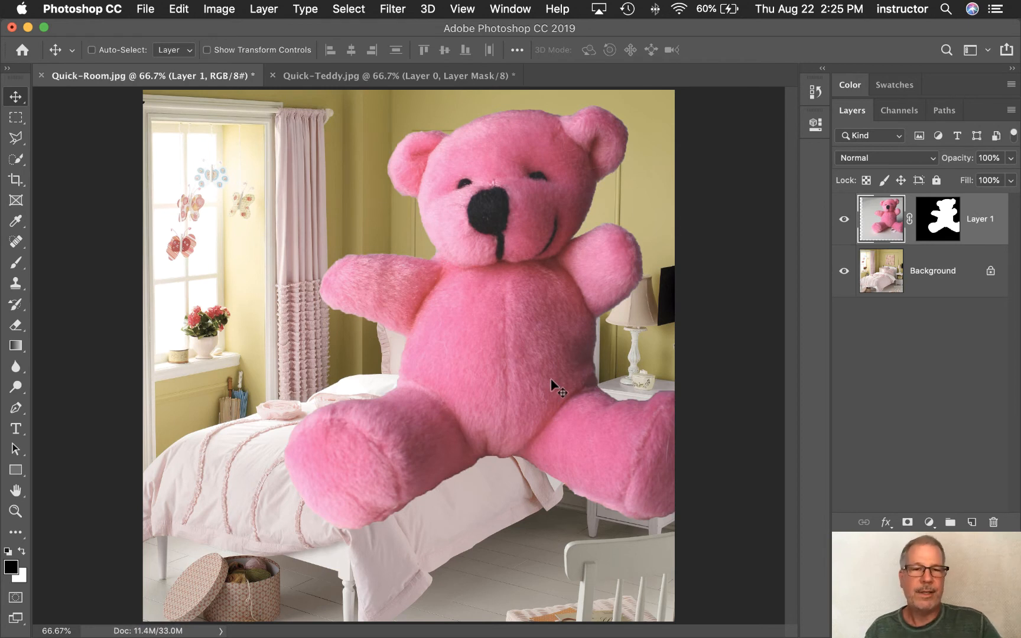
mouse_move(492, 333)
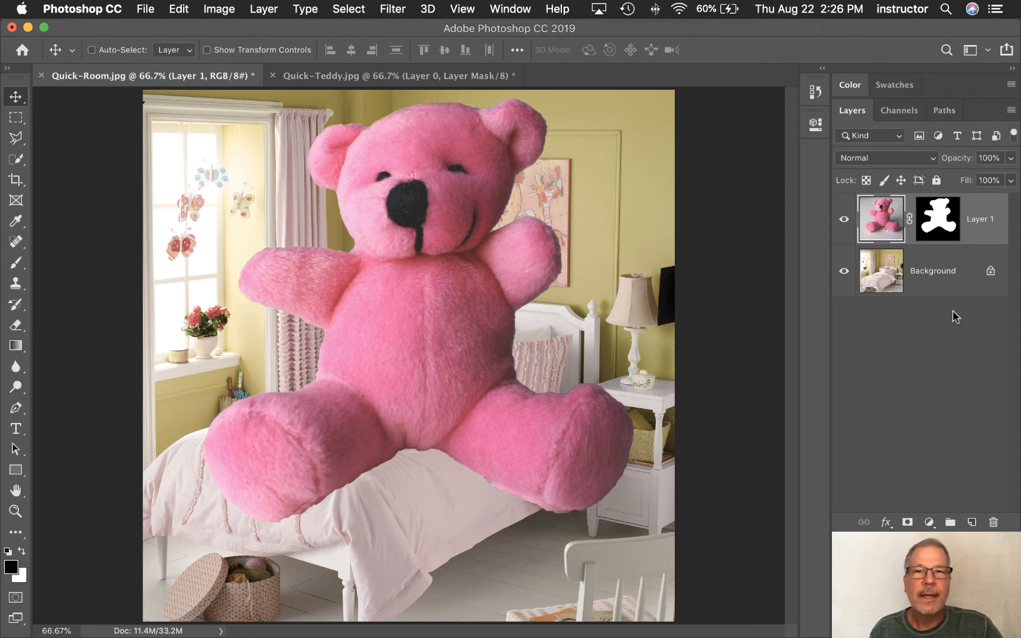
mouse_move(861, 321)
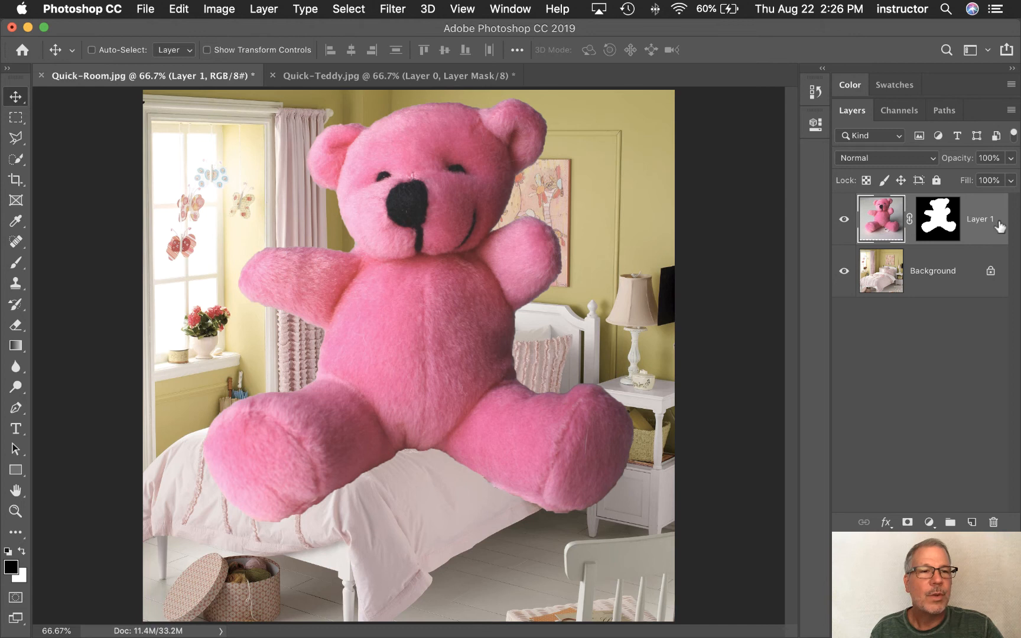
mouse_move(977, 215)
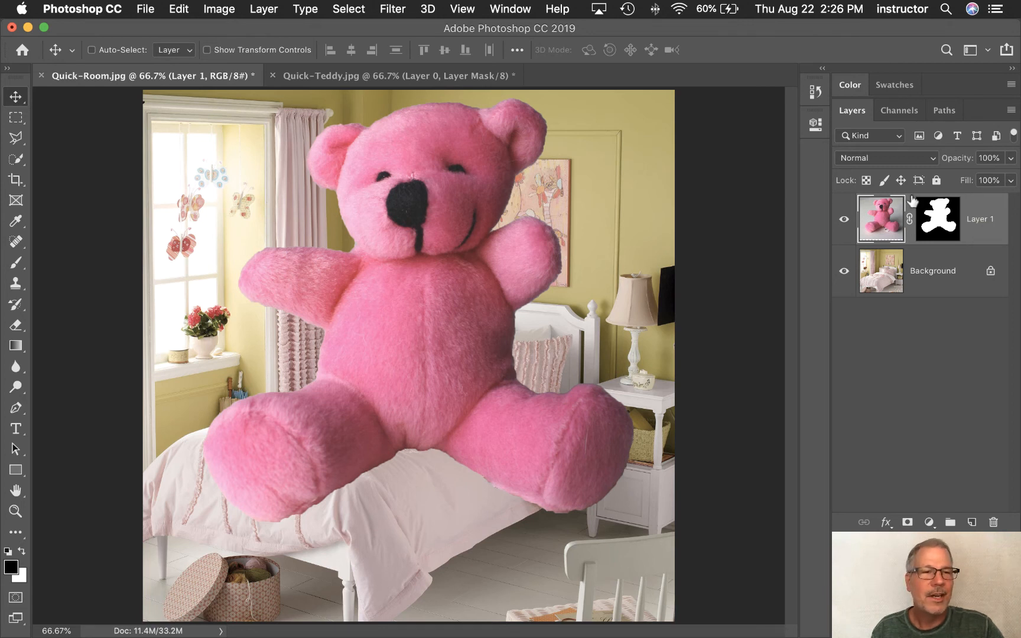
mouse_move(985, 211)
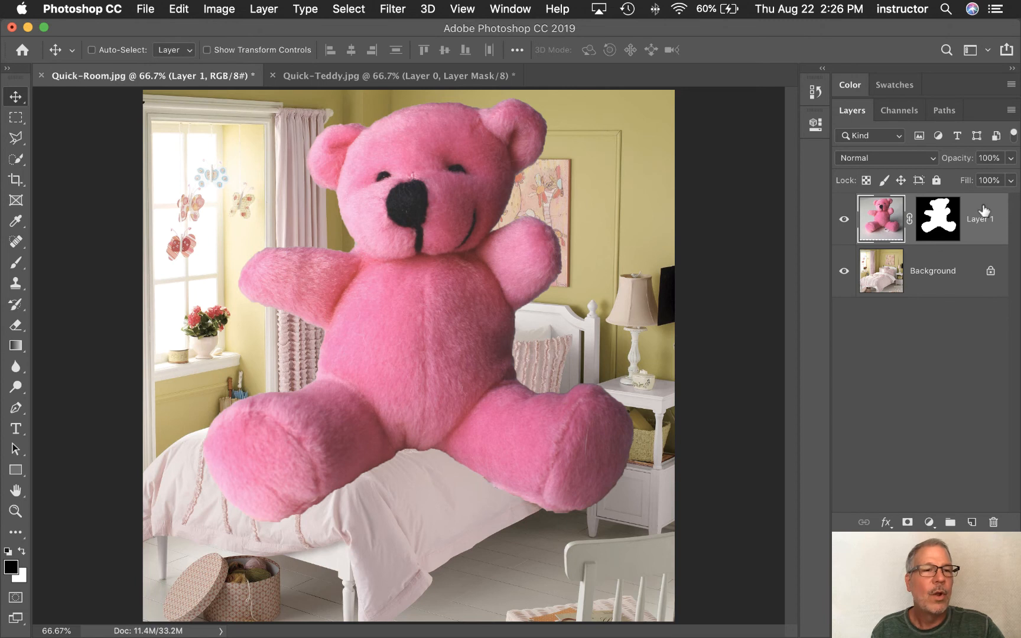
mouse_move(978, 207)
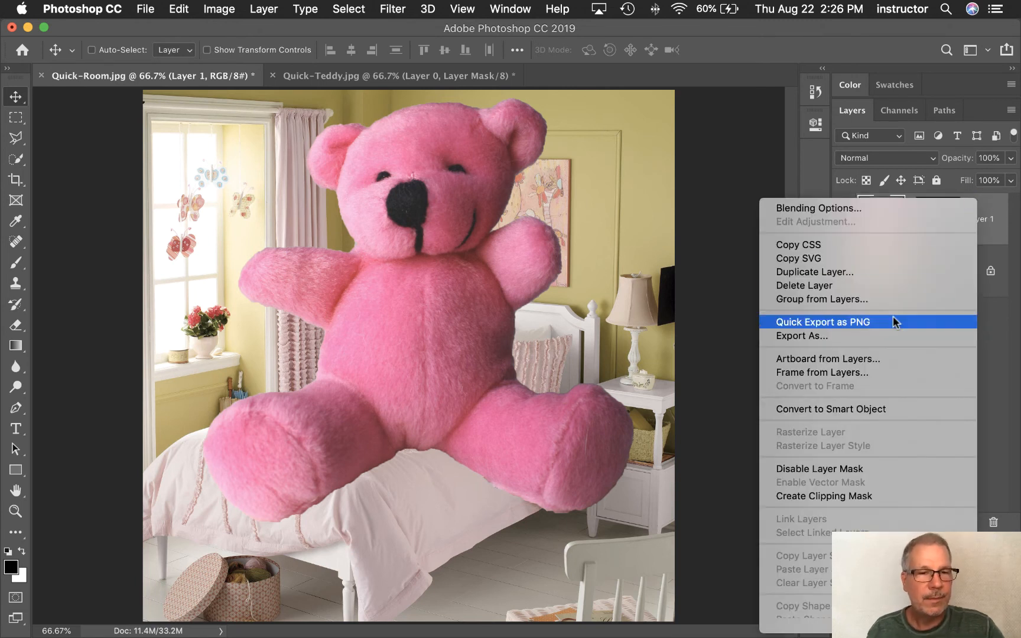
mouse_move(830, 408)
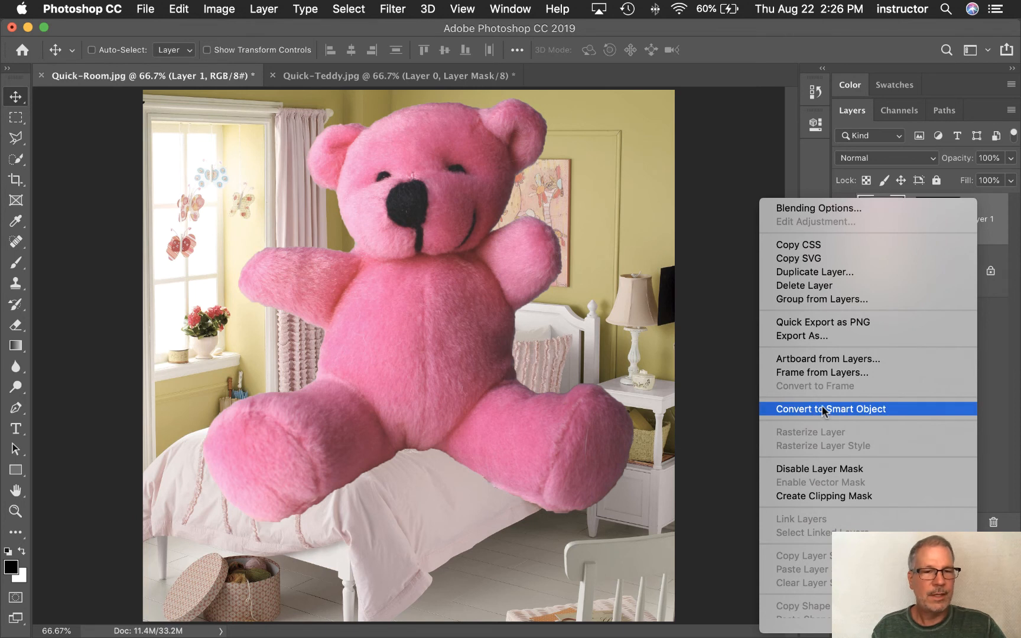
- Convert the bear's Layer 1, with its mask, to a smart object
left_click(830, 409)
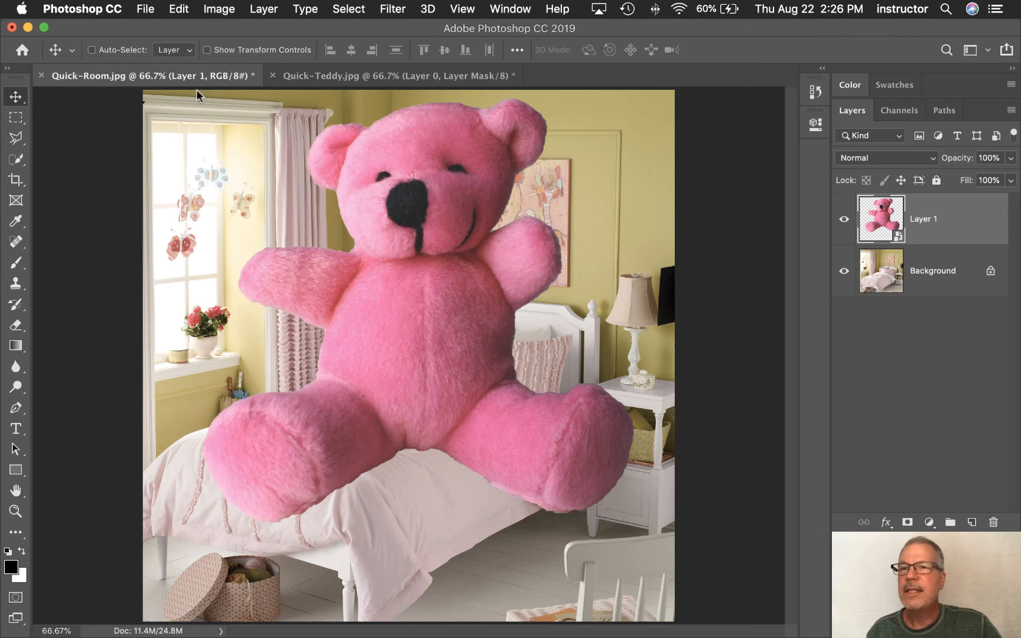
- Start Free Transform from the Edit menu to scale the bear down onto the bed
left_click(178, 8)
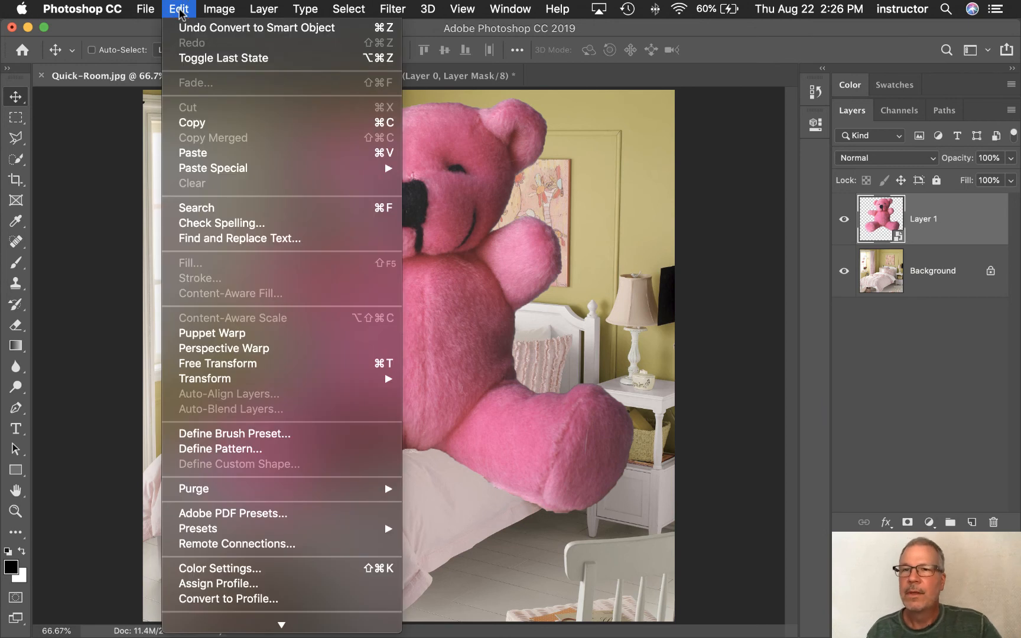
mouse_move(224, 349)
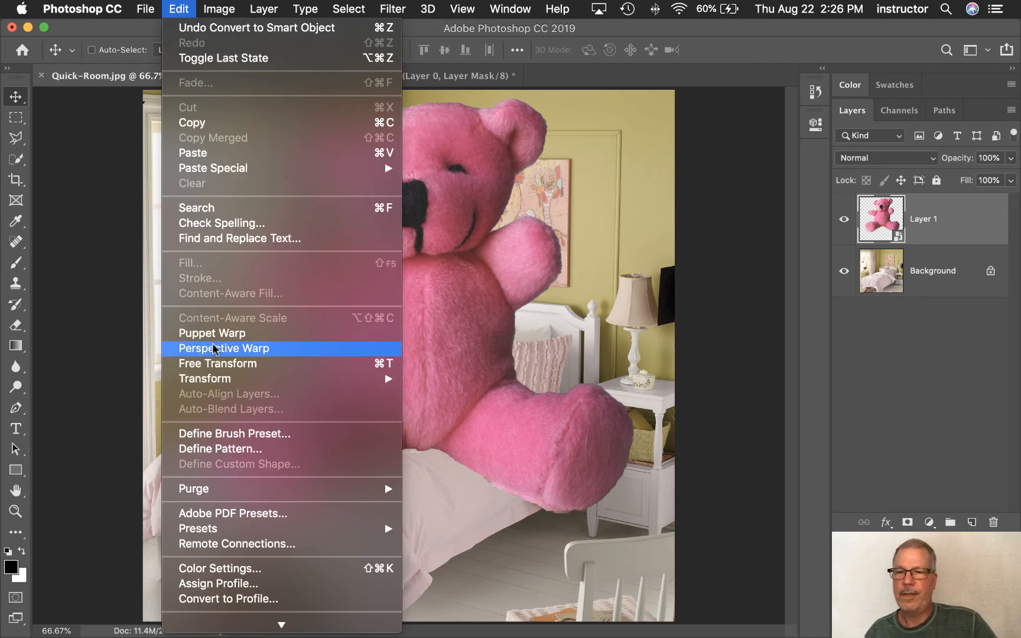
mouse_move(289, 368)
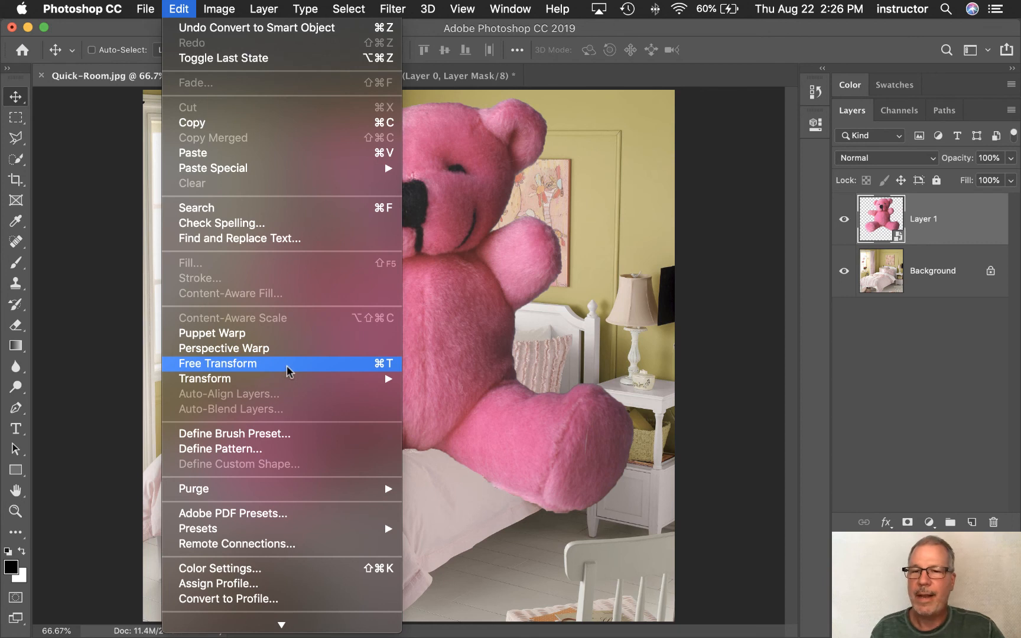
mouse_move(298, 372)
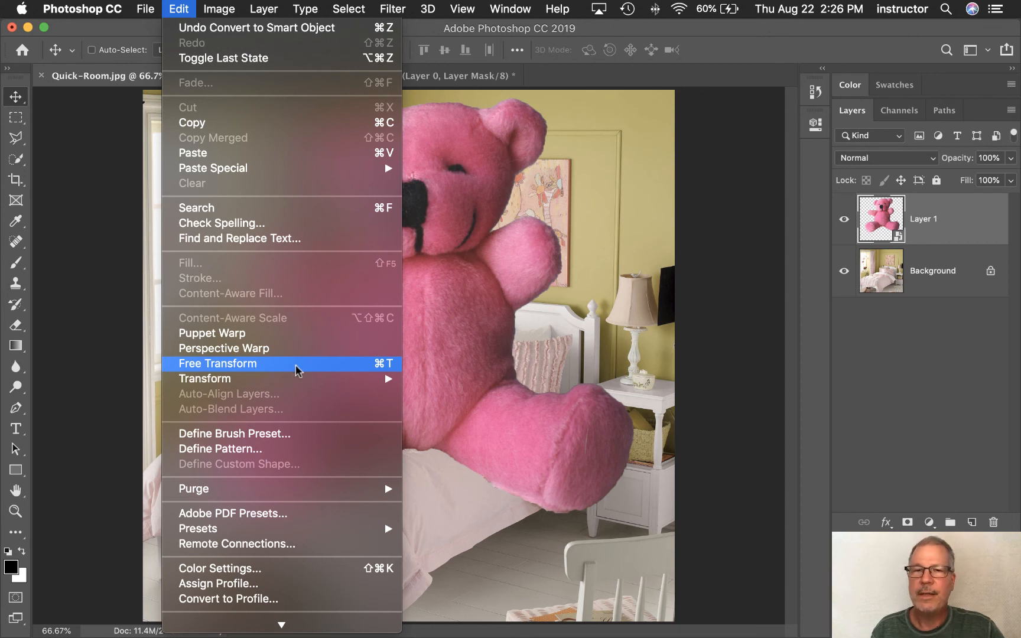
left_click(218, 363)
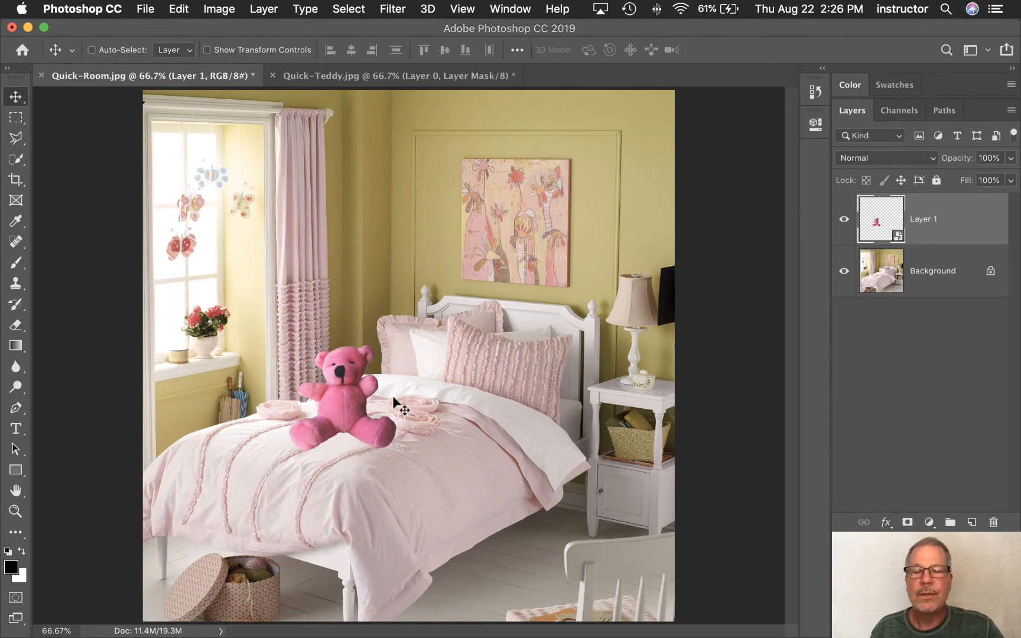
mouse_move(15, 159)
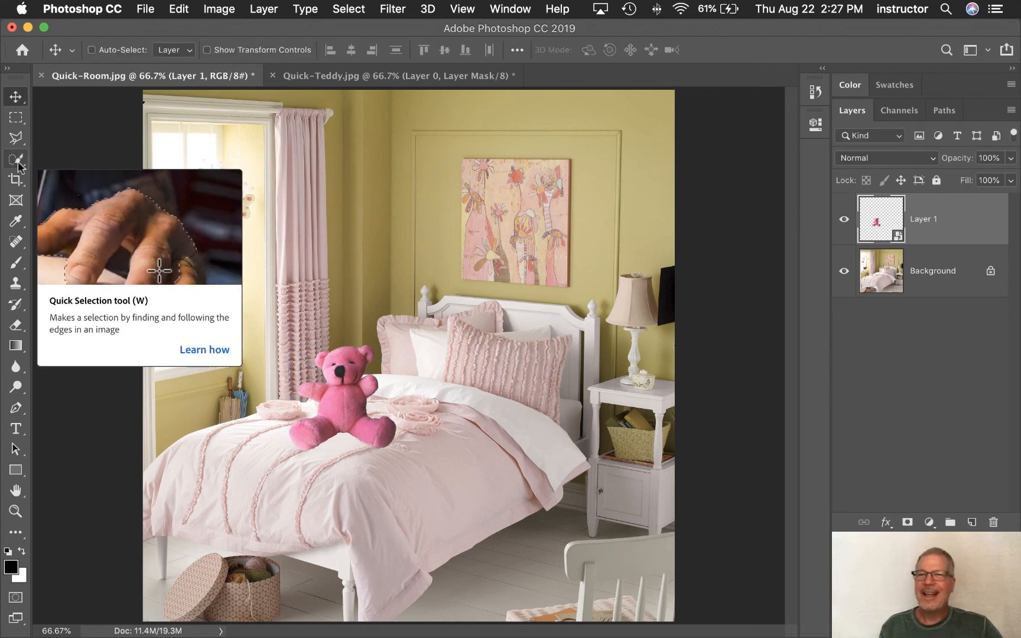